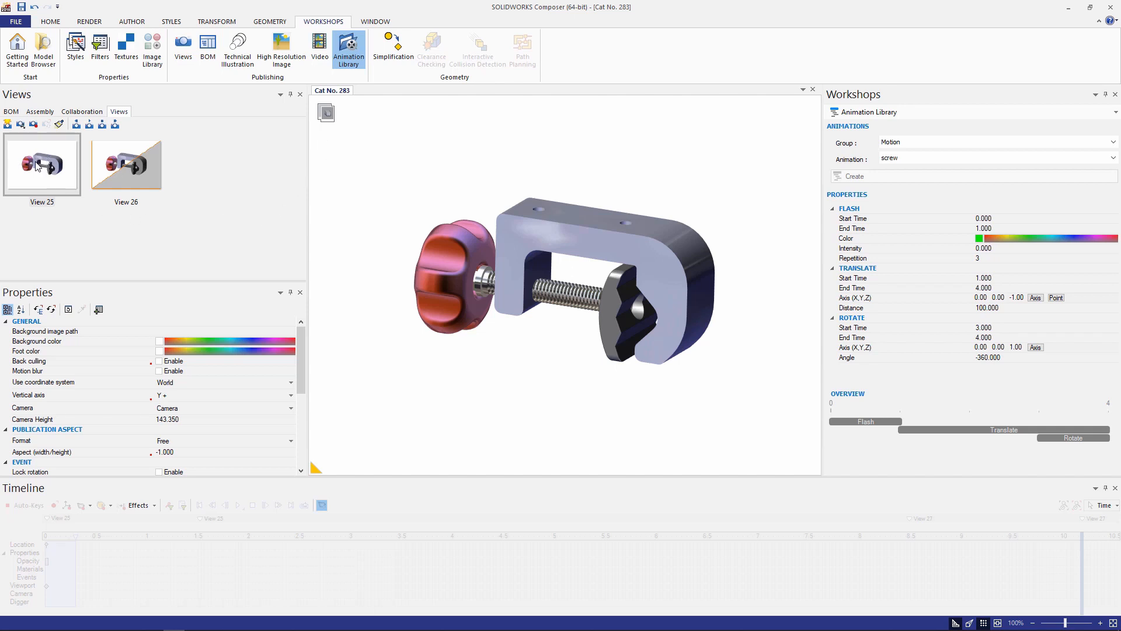
pyautogui.moveTo(42, 165)
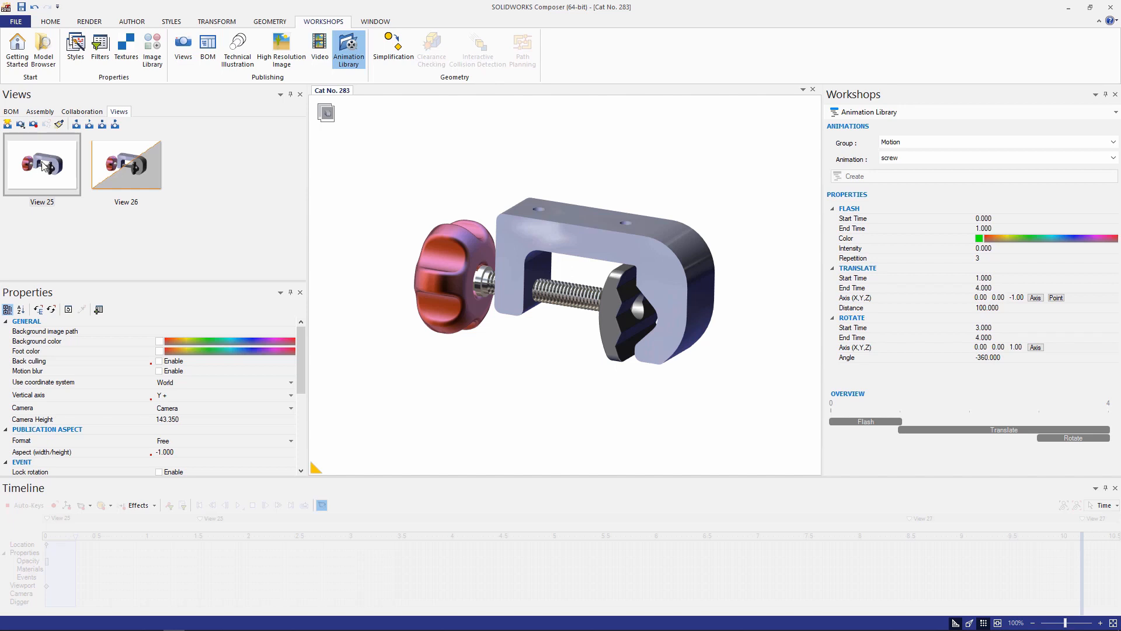
# Restore View 25 and rotate the knob about 172° around the screw axis.
pyautogui.click(124, 163)
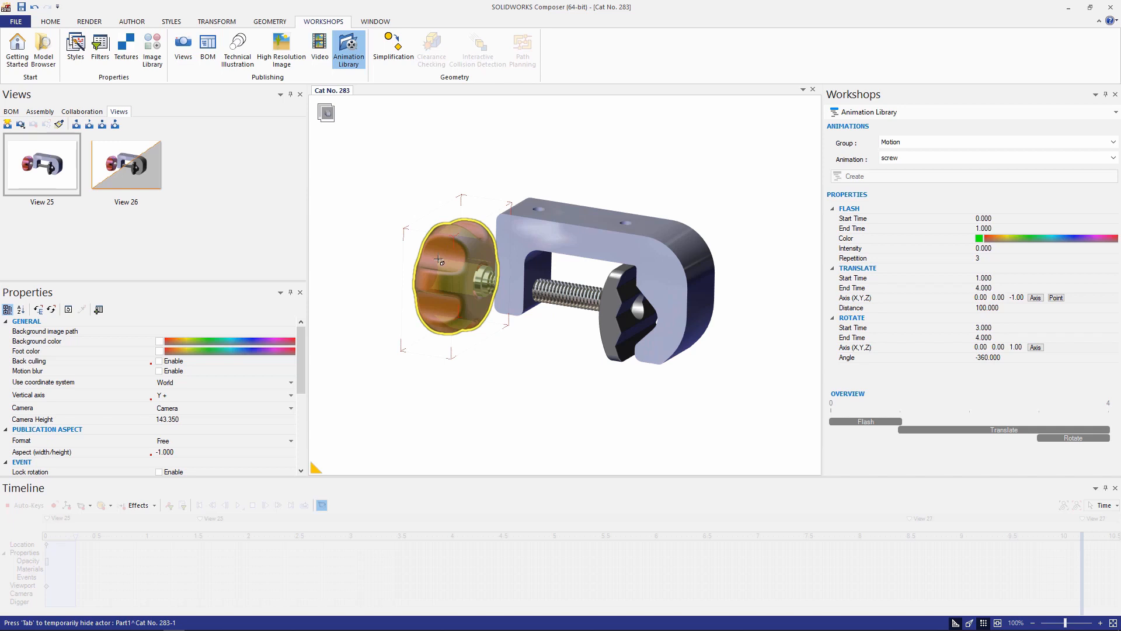
pyautogui.rightClick(454, 276)
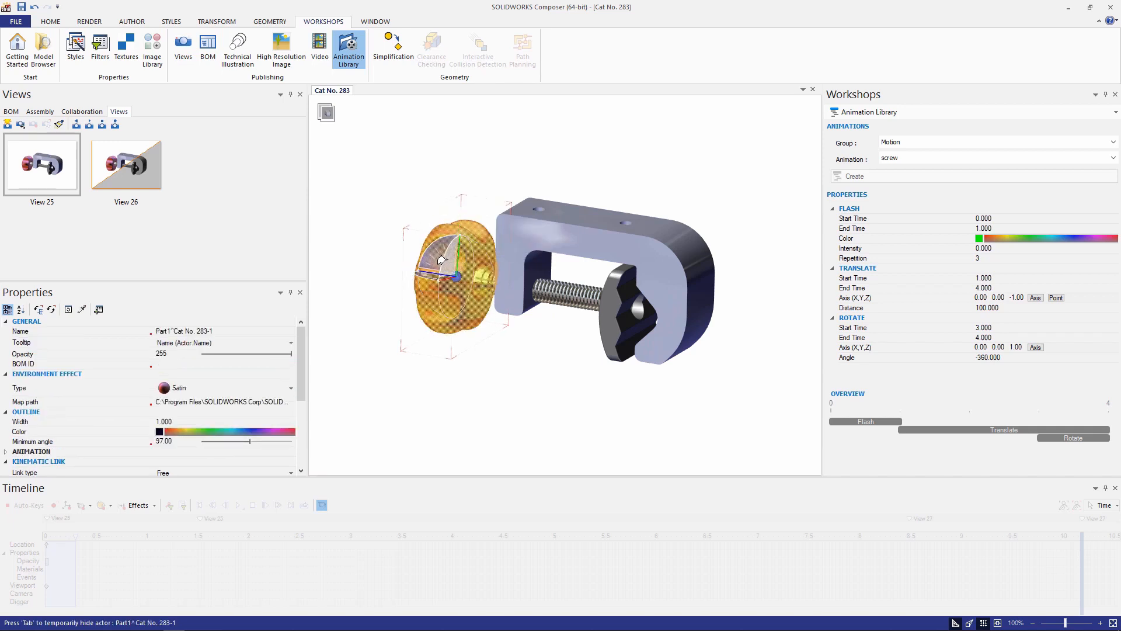
pyautogui.moveTo(444, 257); pyautogui.dragTo(475, 293)
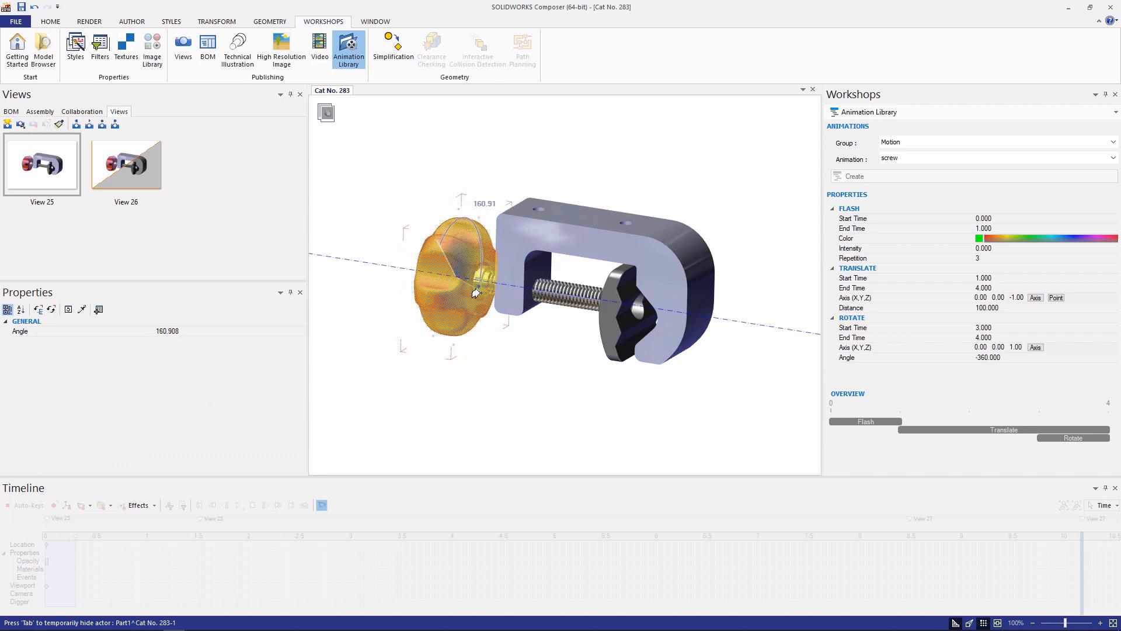
pyautogui.moveTo(476, 293); pyautogui.dragTo(471, 309)
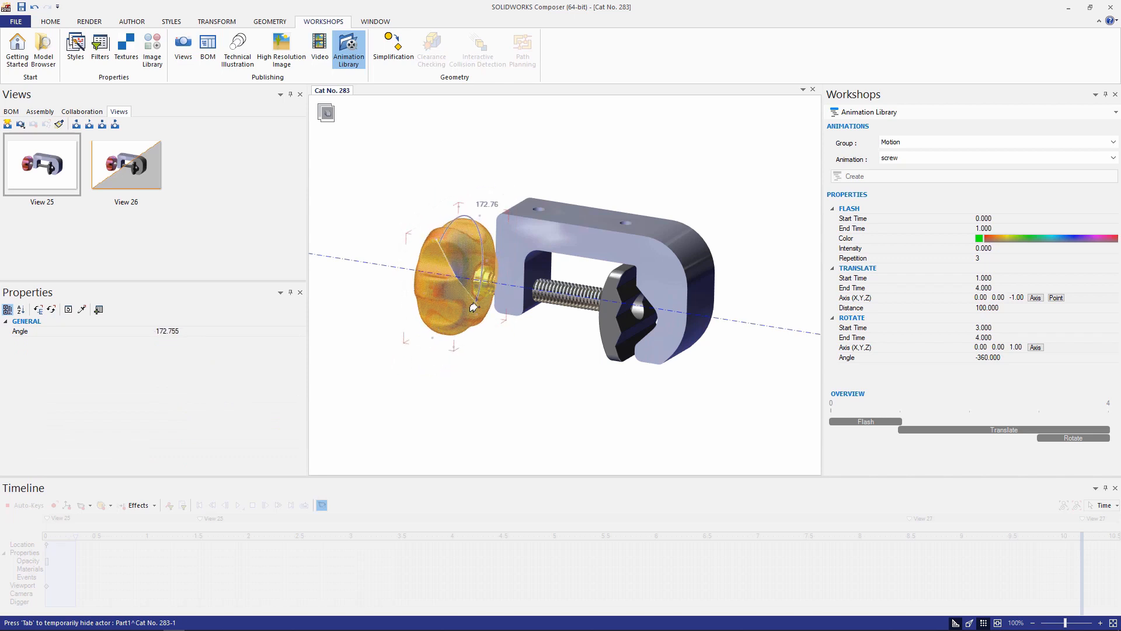
pyautogui.moveTo(471, 307); pyautogui.dragTo(465, 318)
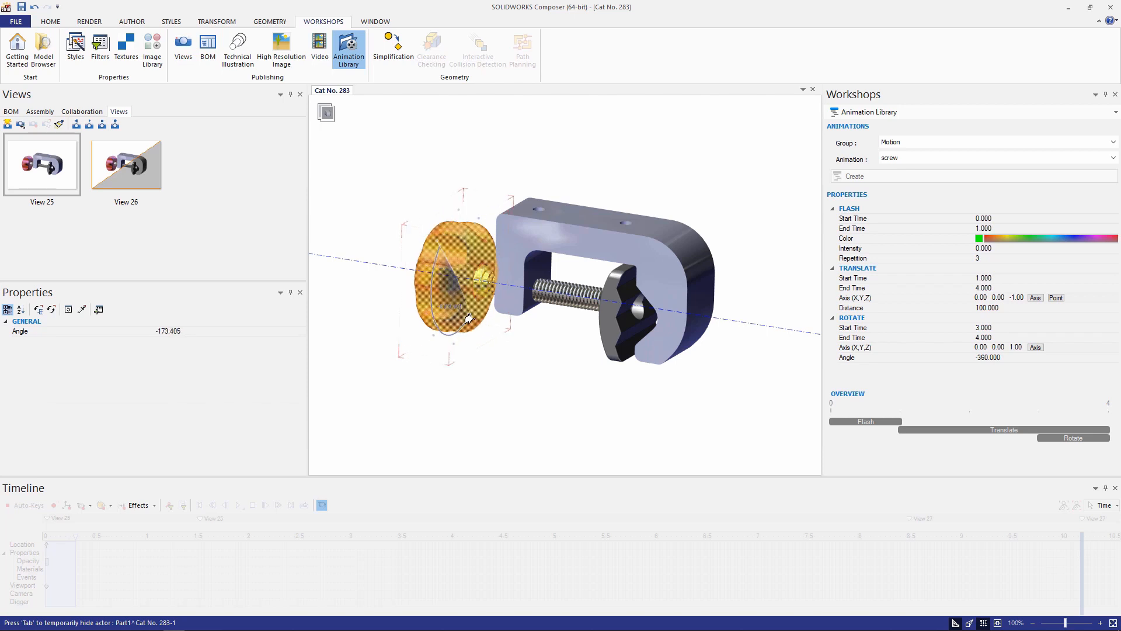
pyautogui.moveTo(464, 318); pyautogui.dragTo(474, 308)
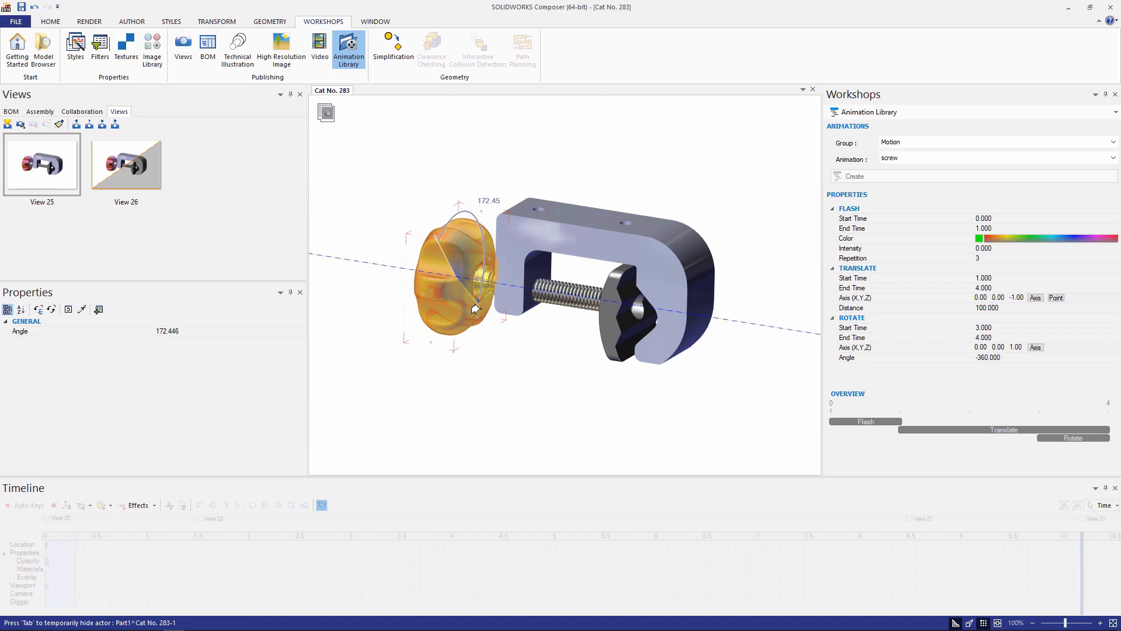
pyautogui.moveTo(476, 307); pyautogui.dragTo(469, 306)
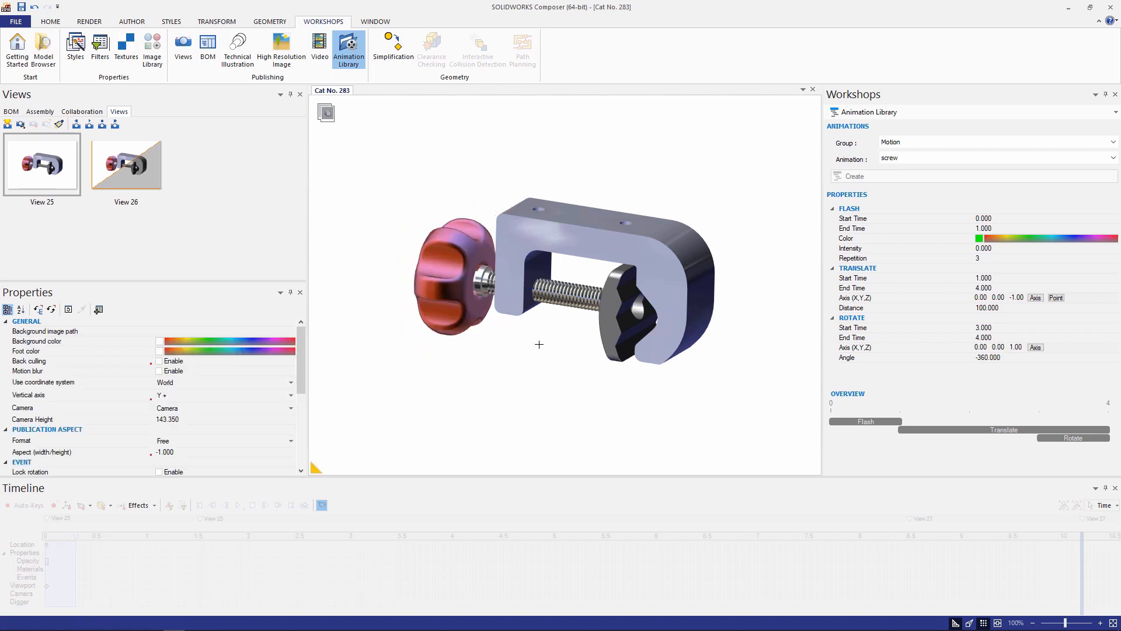
# Capture the current clamp pose as View 28 and recall View 25 to compare.
pyautogui.click(465, 279)
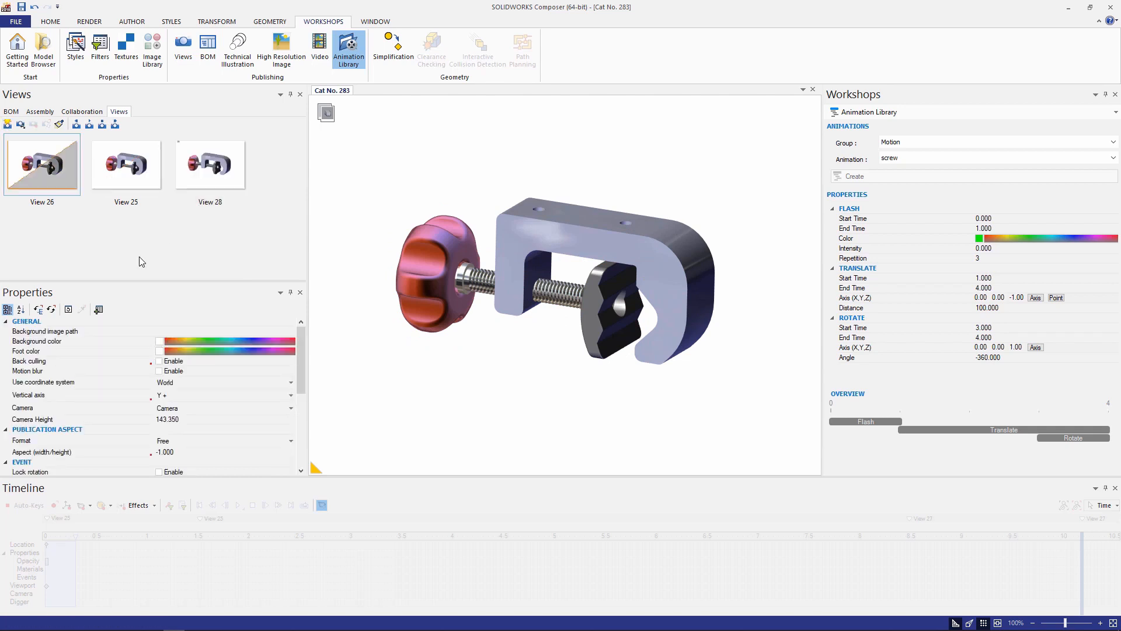
pyautogui.click(126, 163)
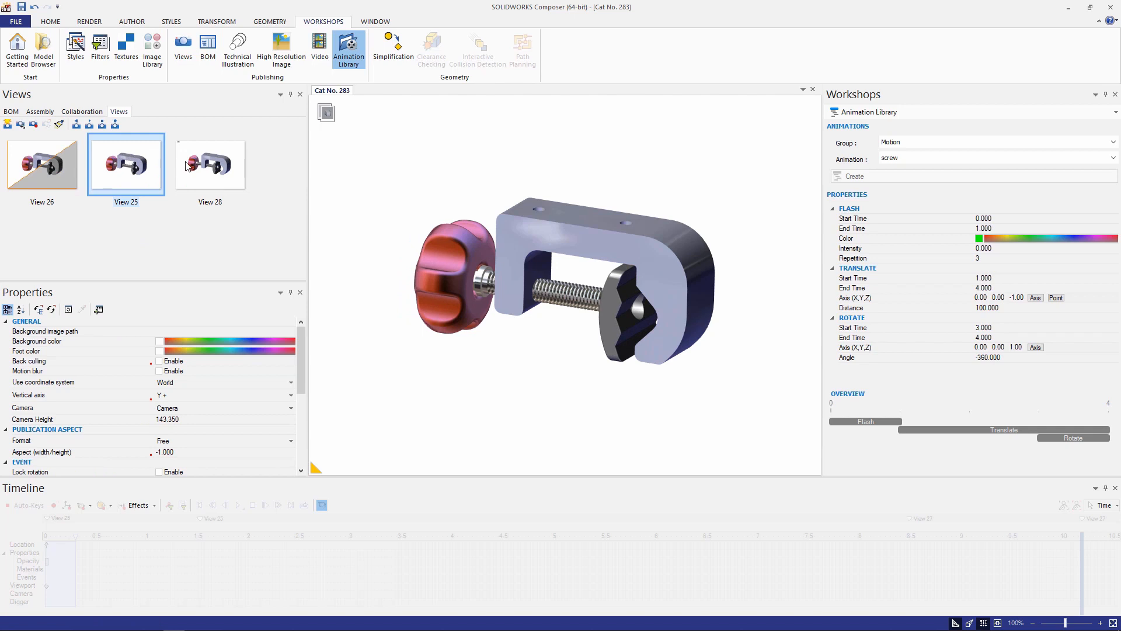
pyautogui.click(209, 163)
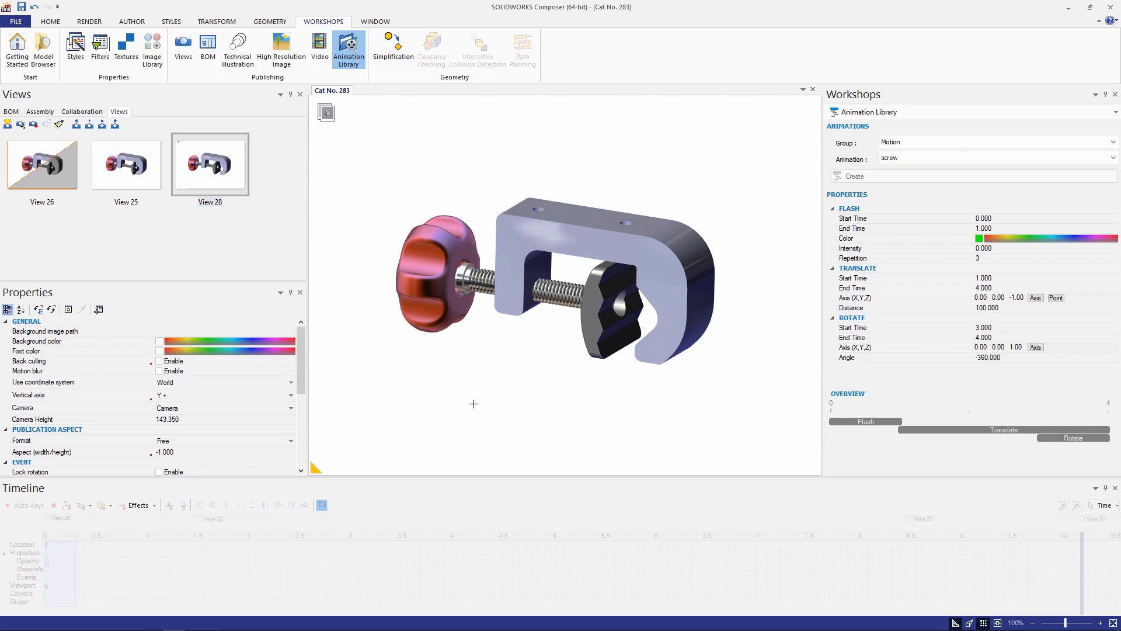
# From the View 28 pose, rotate the knob to -180° around the screw axis.
pyautogui.click(428, 279)
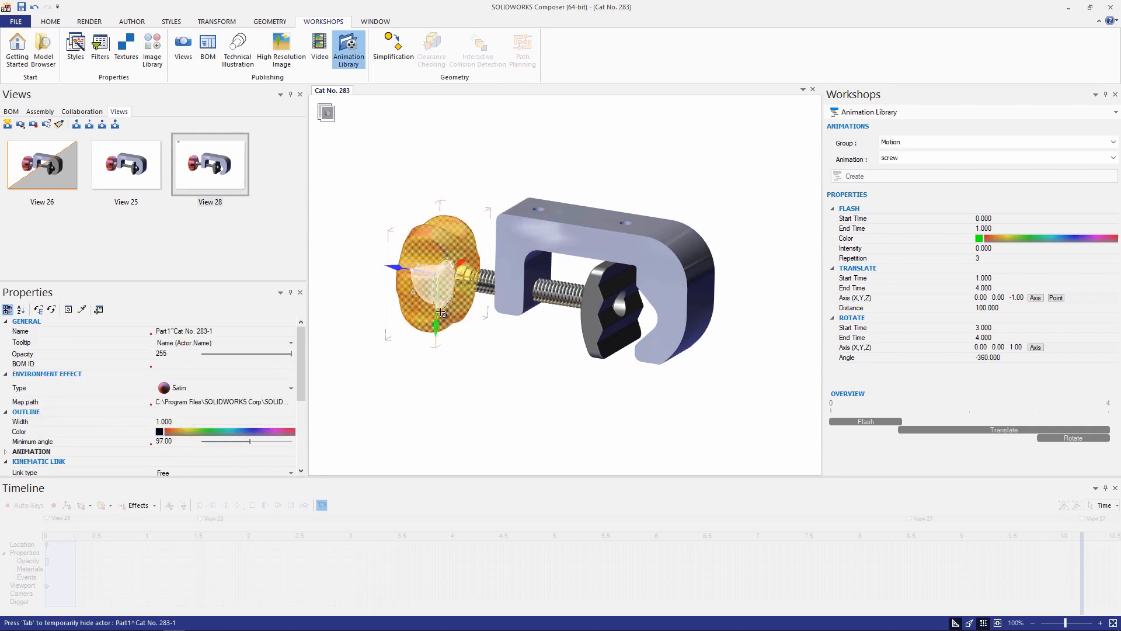
pyautogui.rightClick(441, 310)
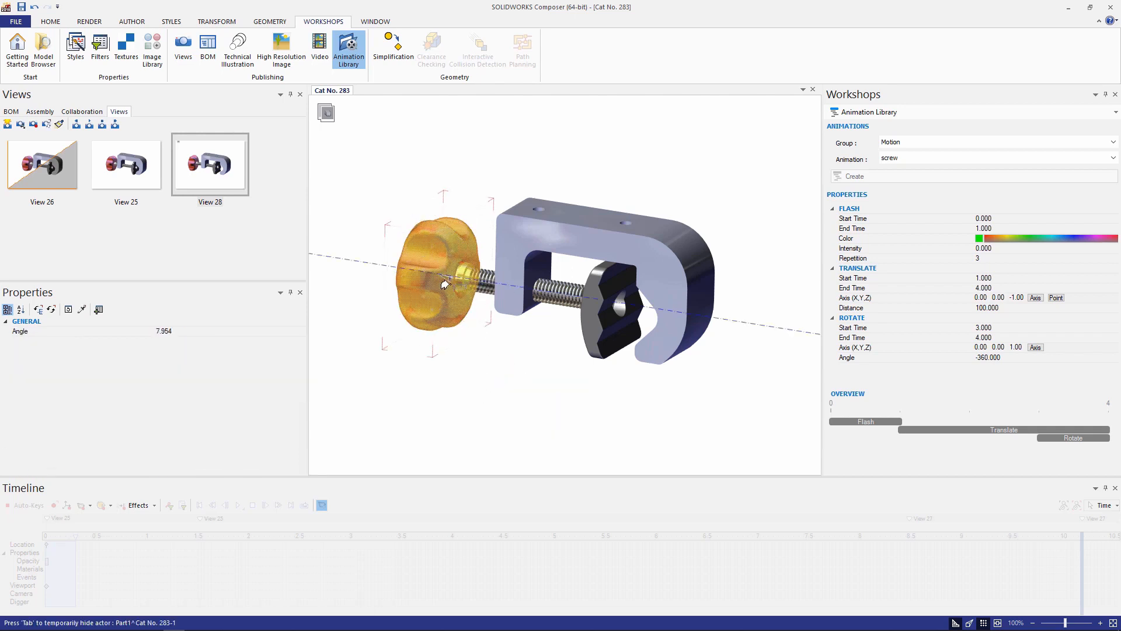
pyautogui.moveTo(444, 283); pyautogui.dragTo(390, 265)
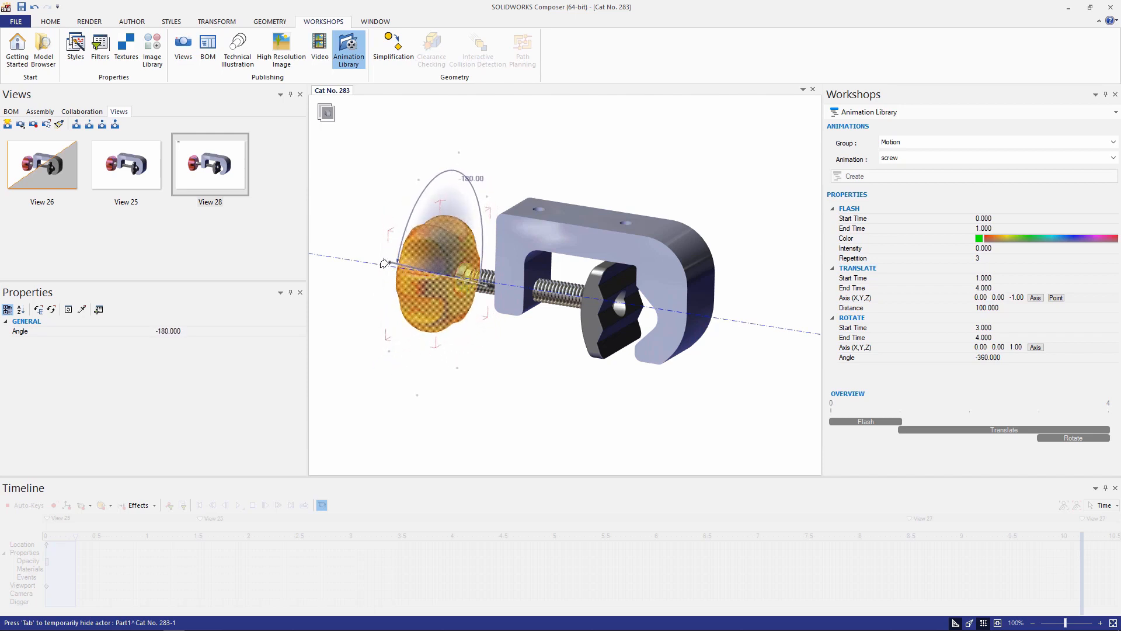
pyautogui.moveTo(384, 263); pyautogui.dragTo(384, 278)
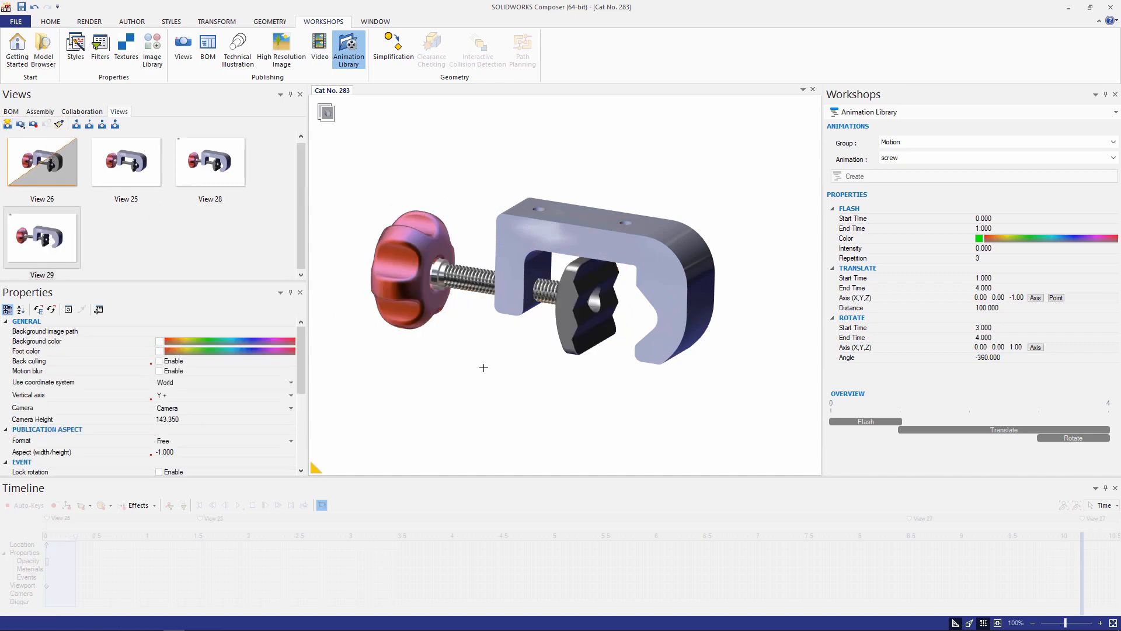
pyautogui.click(407, 279)
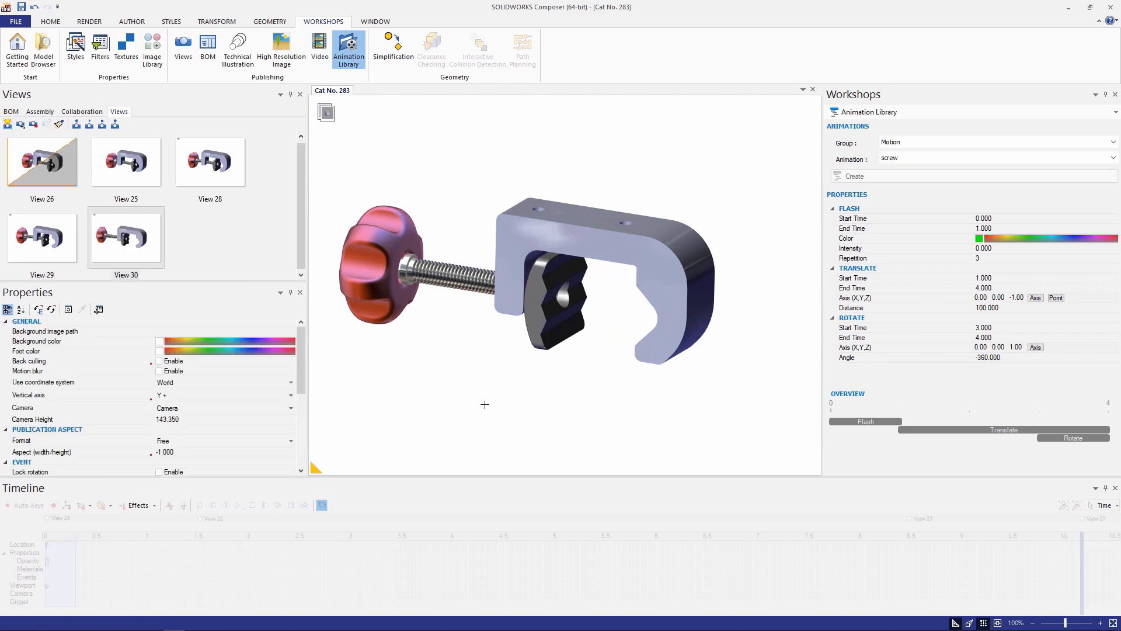
pyautogui.moveTo(158, 158)
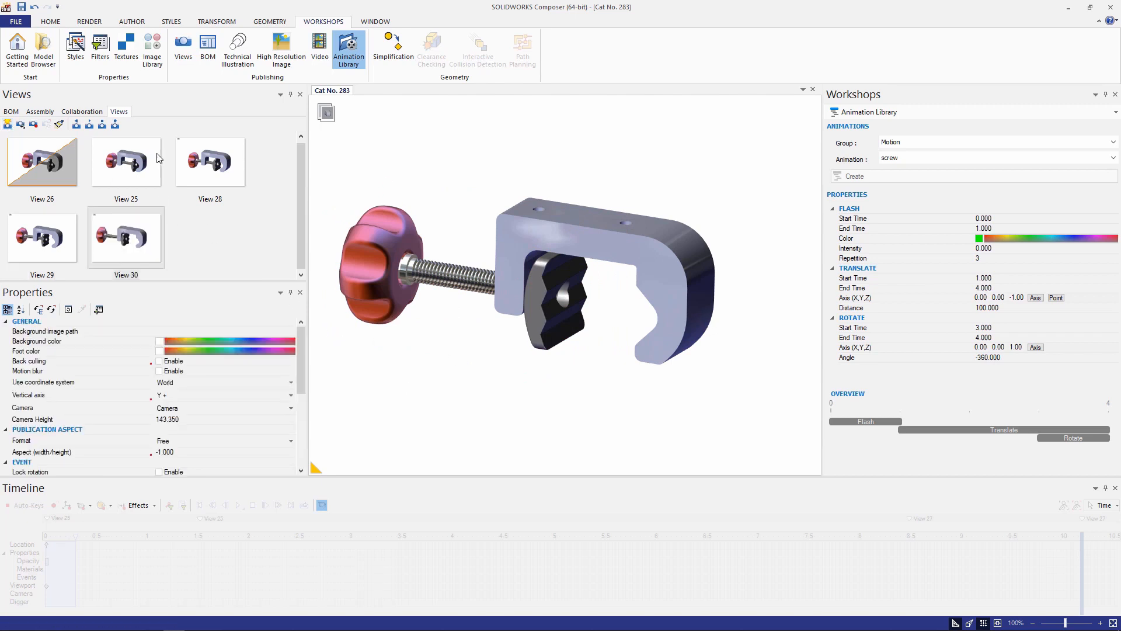
pyautogui.click(127, 161)
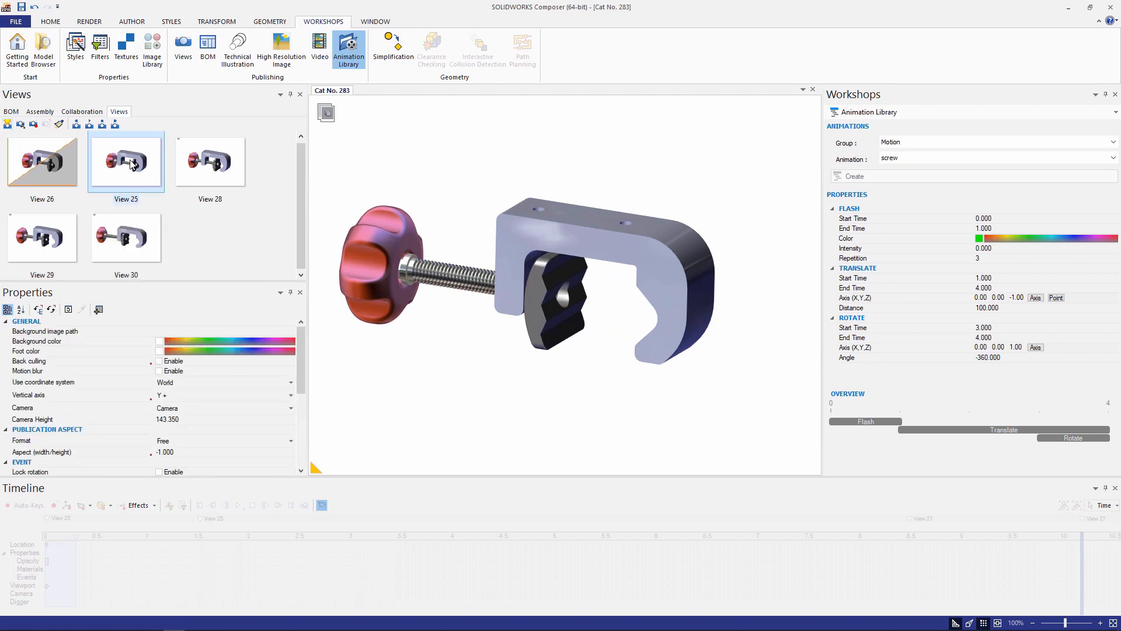
pyautogui.click(209, 161)
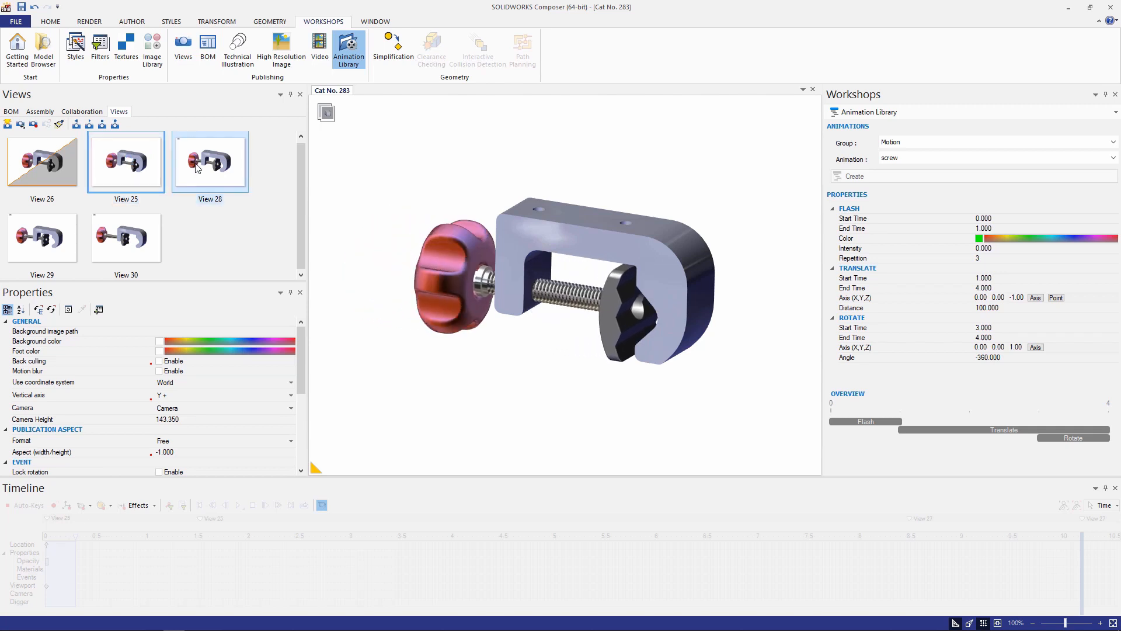
pyautogui.click(209, 160)
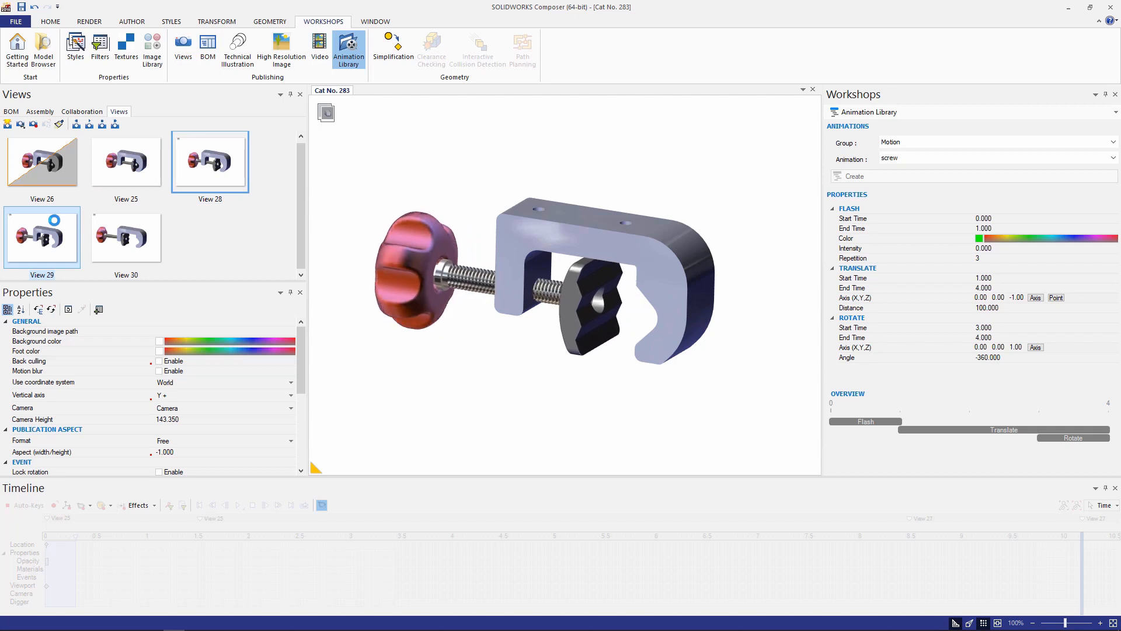
pyautogui.click(126, 235)
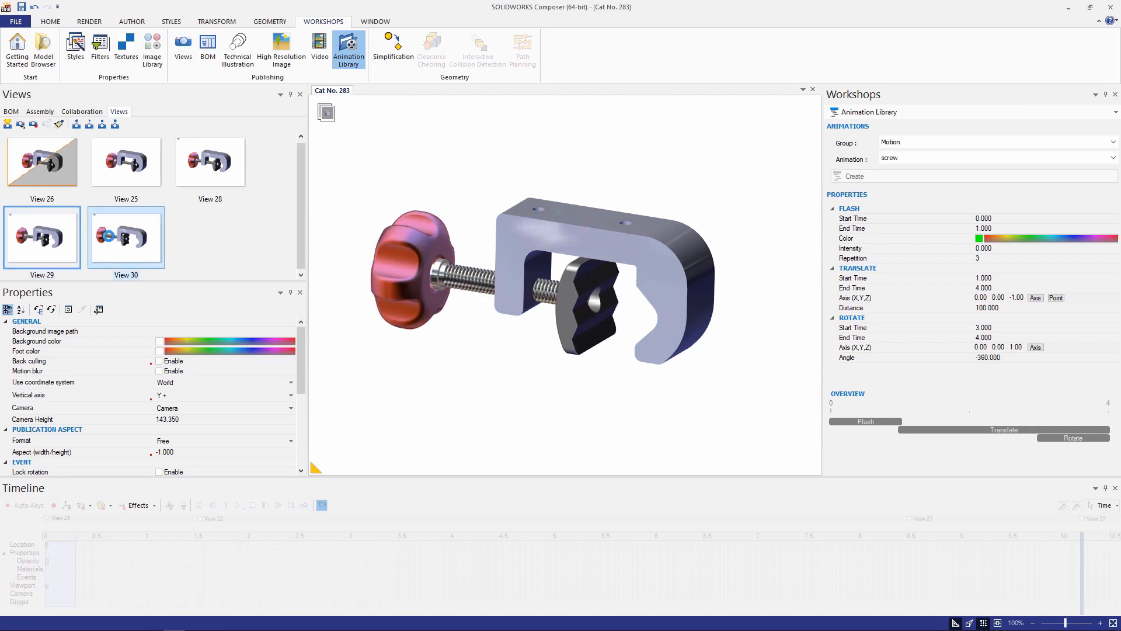
pyautogui.click(126, 236)
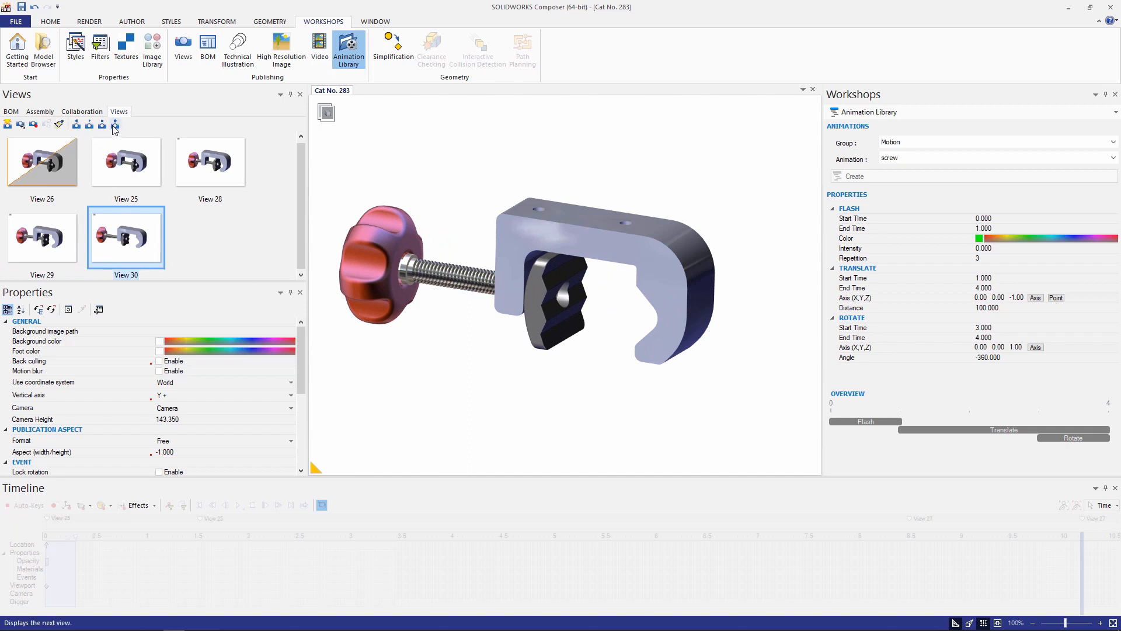
pyautogui.click(89, 123)
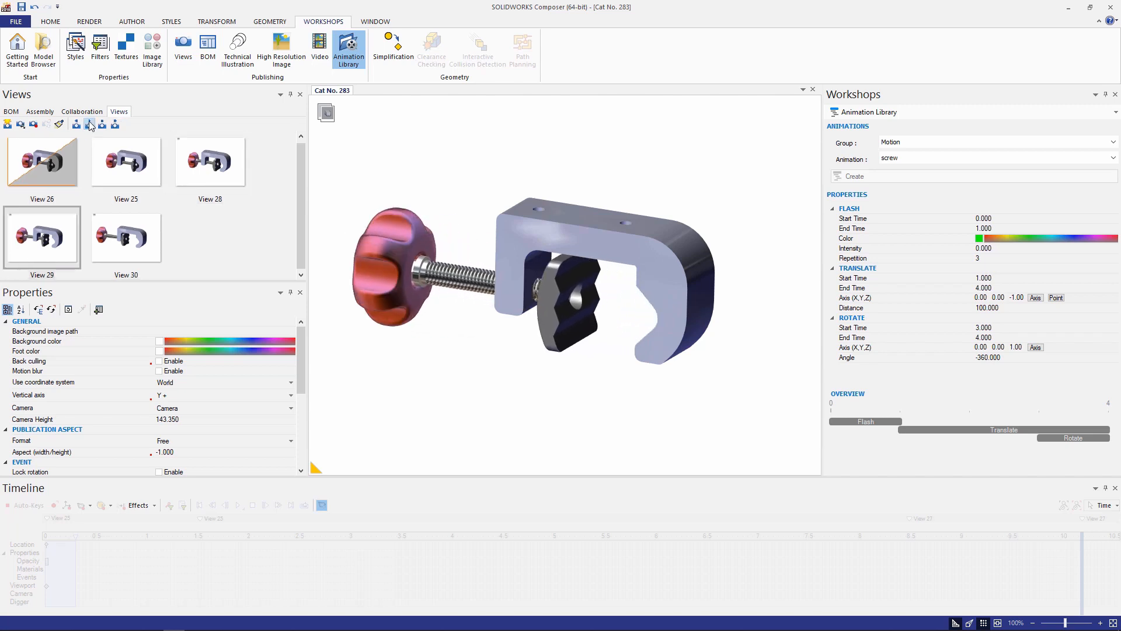
# With Auto-Keys on, record View 26 at 0 s and View 29 at 2 s, then play the animation.
pyautogui.click(42, 163)
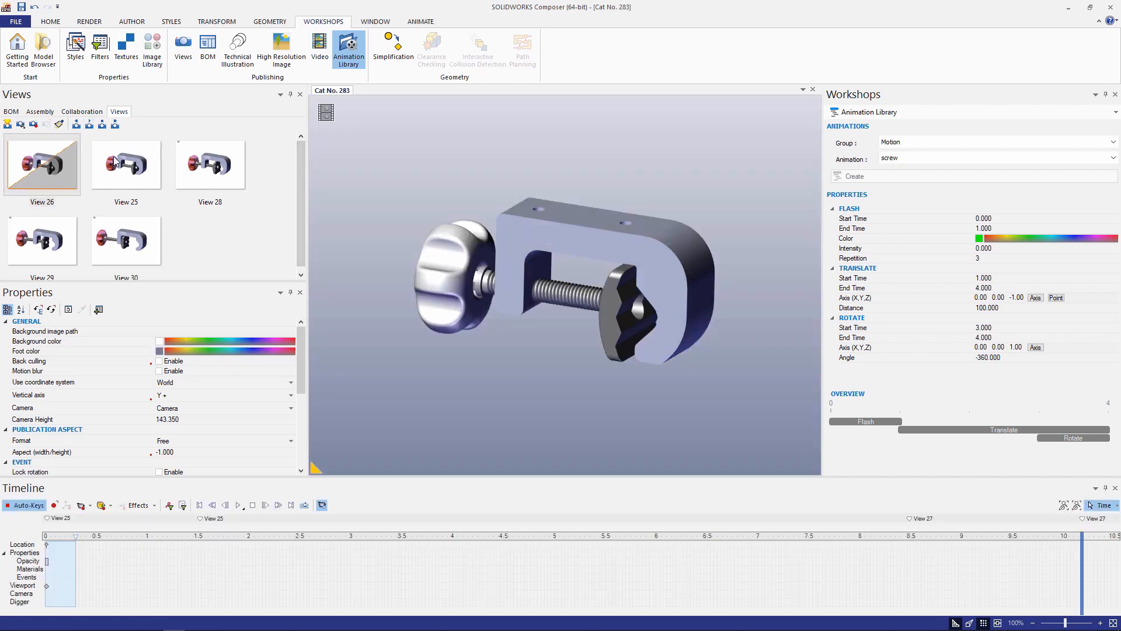
pyautogui.click(126, 165)
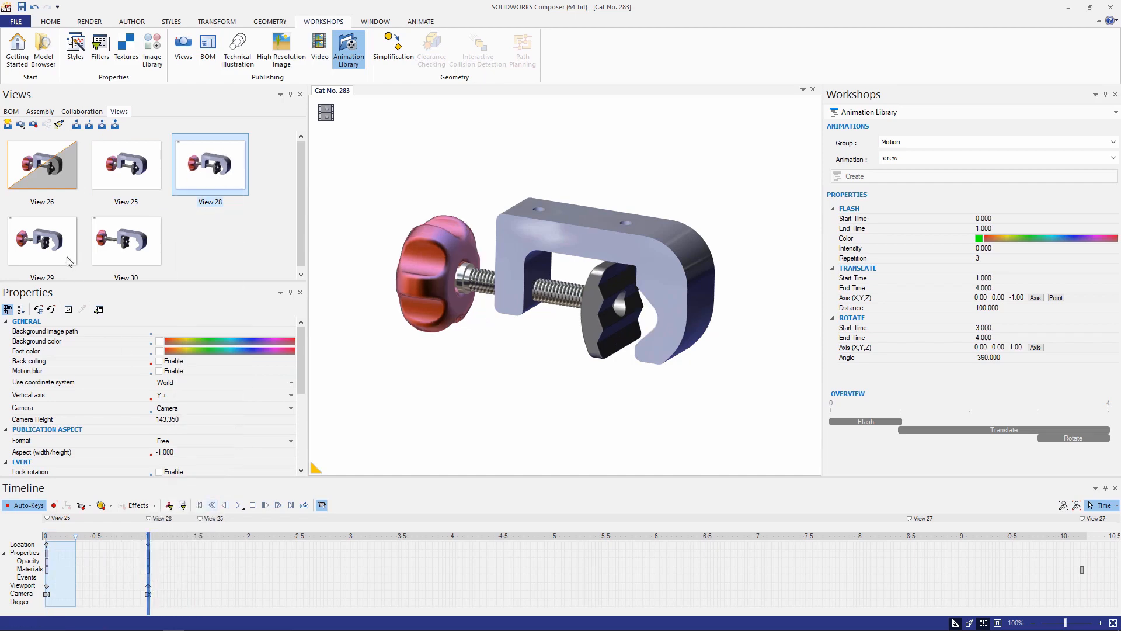
pyautogui.click(42, 239)
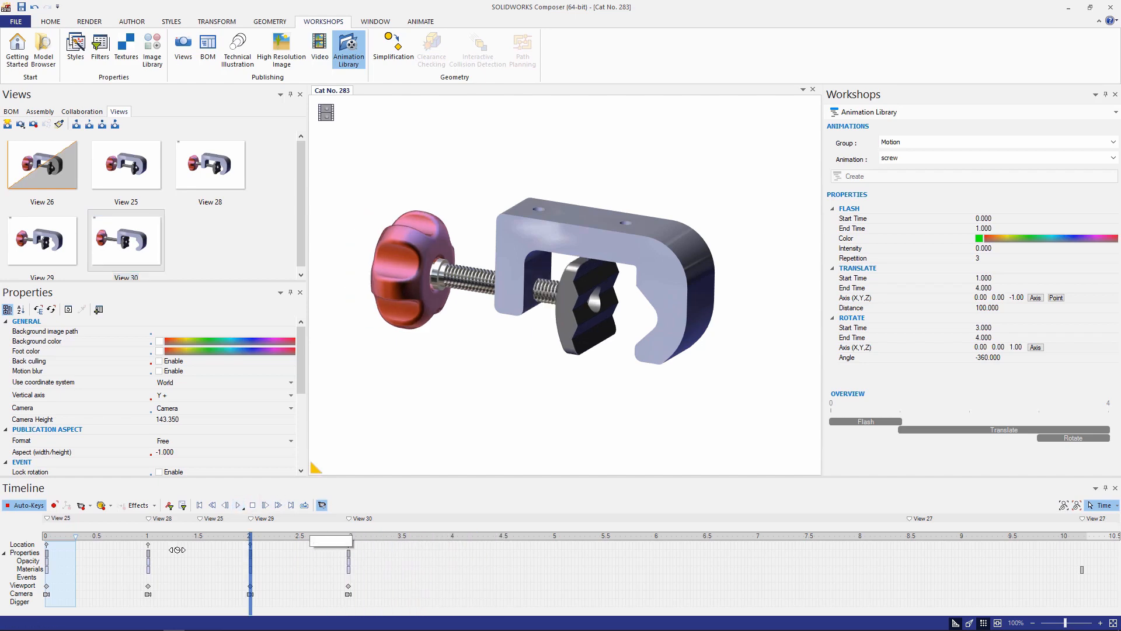
pyautogui.click(241, 504)
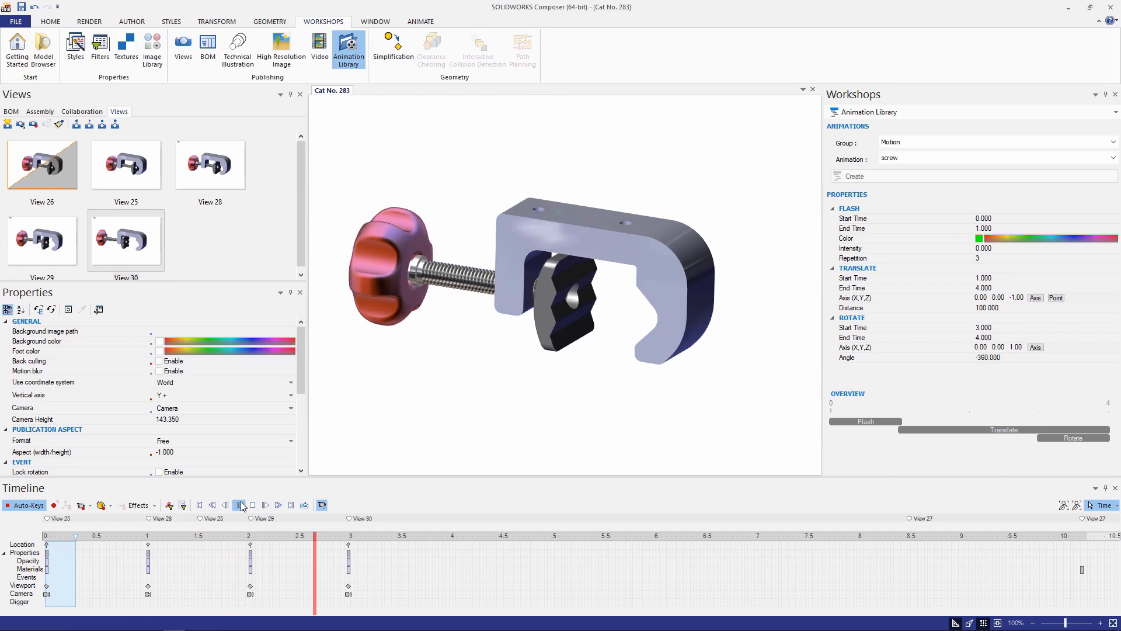
# Control playback of the keyframed clamp animation.
pyautogui.click(240, 504)
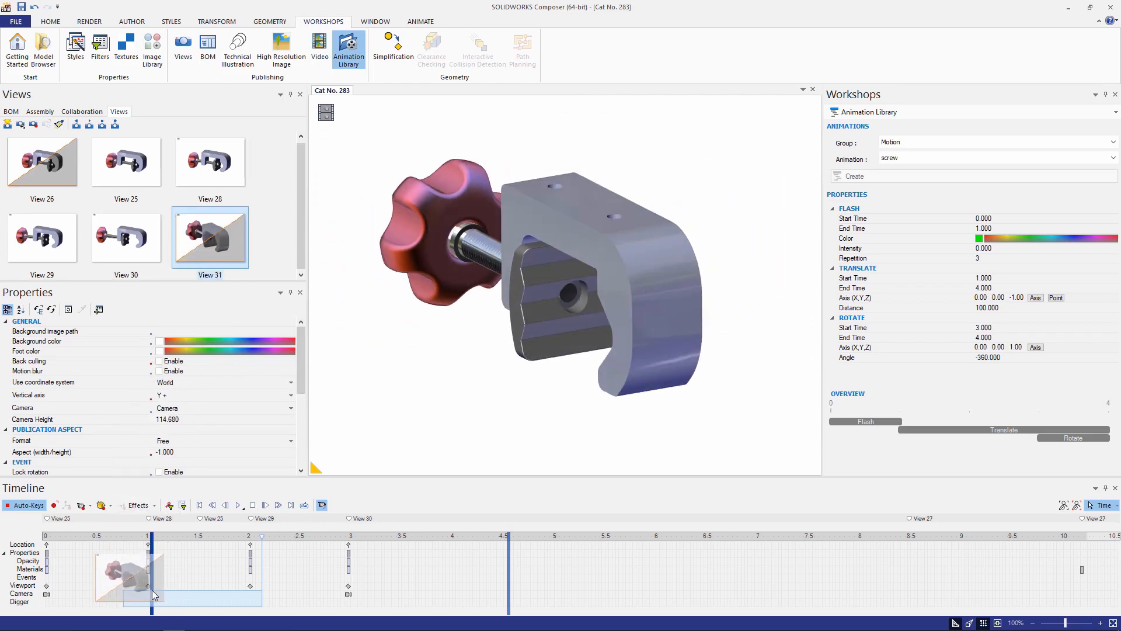
# Drop View 31 on the Camera track between 1 and 2 s, scrub to preview, then reset to View 25.
pyautogui.moveTo(152, 594); pyautogui.dragTo(254, 579)
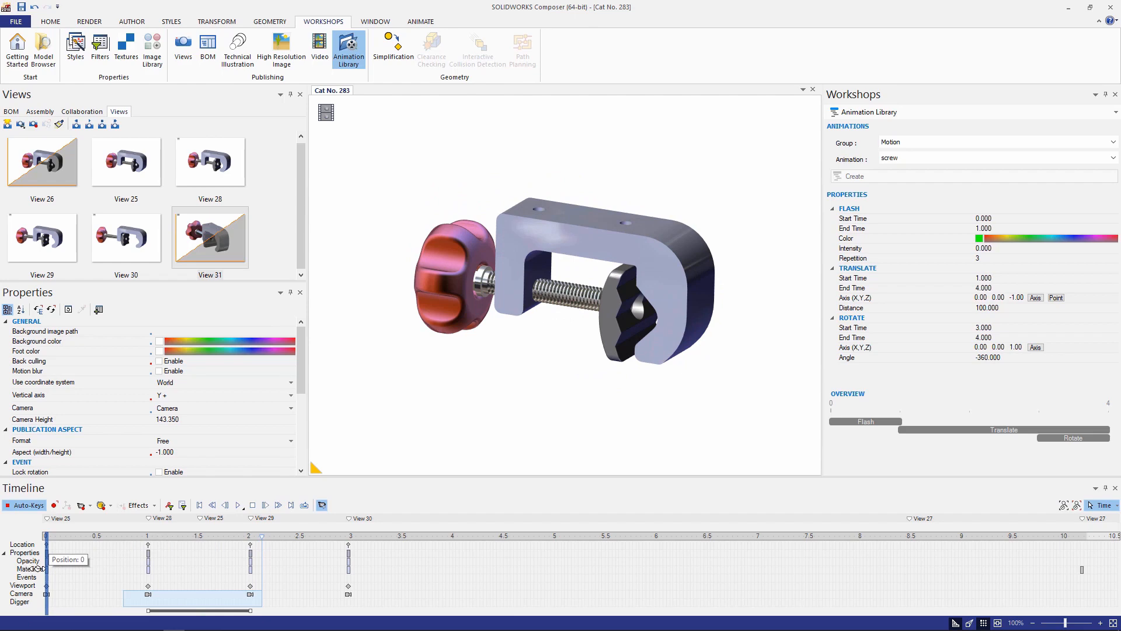
pyautogui.moveTo(44, 582); pyautogui.dragTo(142, 581)
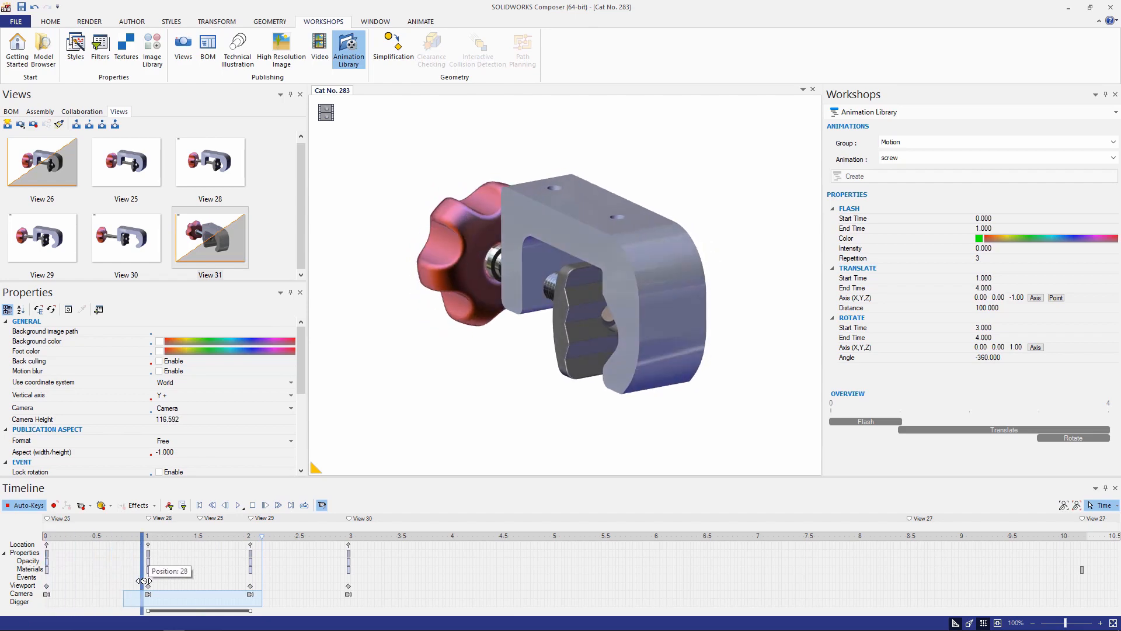
pyautogui.moveTo(142, 581); pyautogui.dragTo(168, 582)
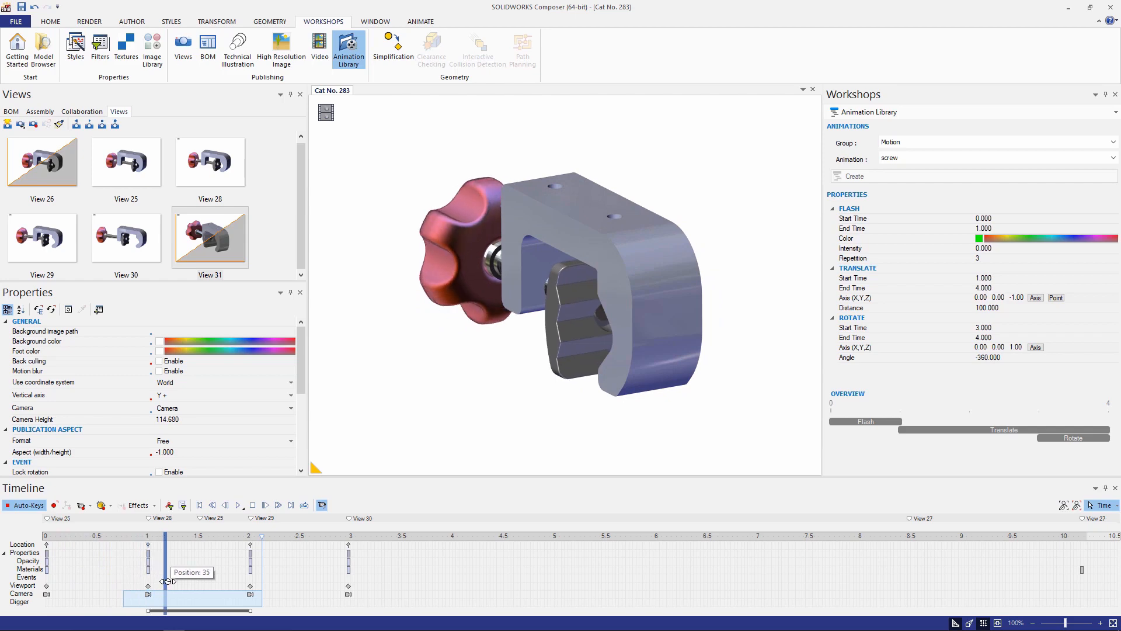
pyautogui.moveTo(168, 582); pyautogui.dragTo(257, 582)
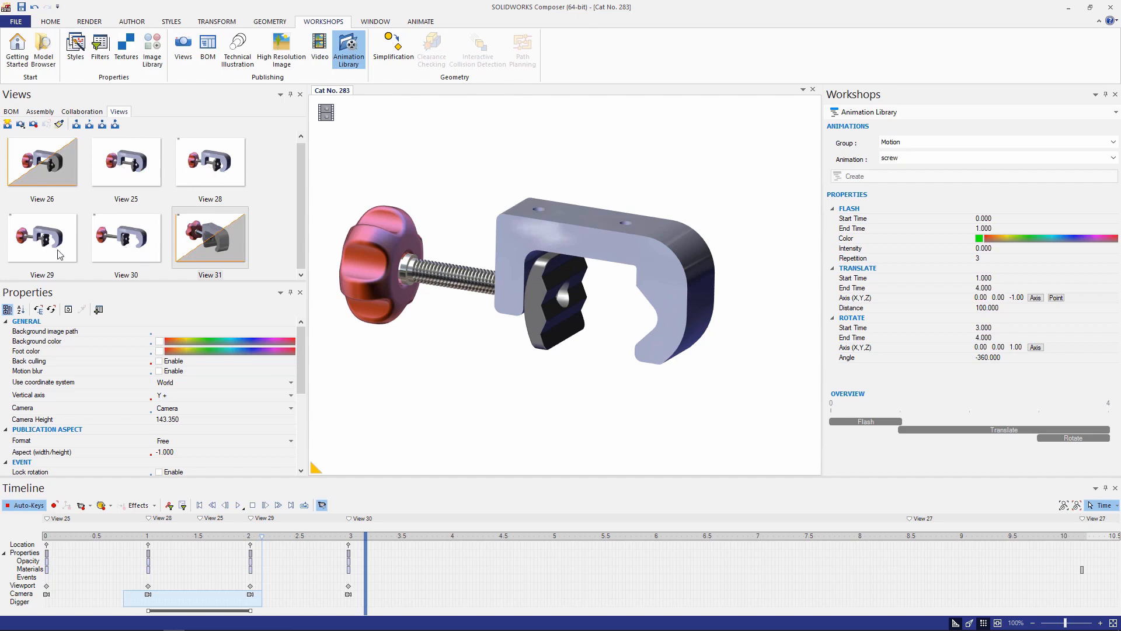
pyautogui.click(126, 161)
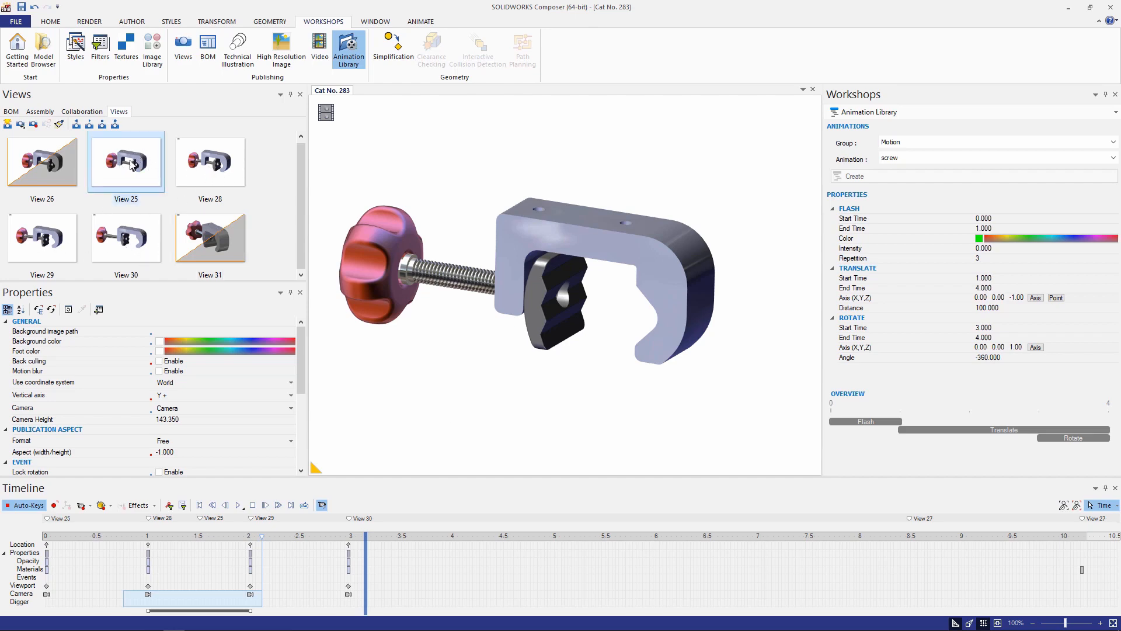